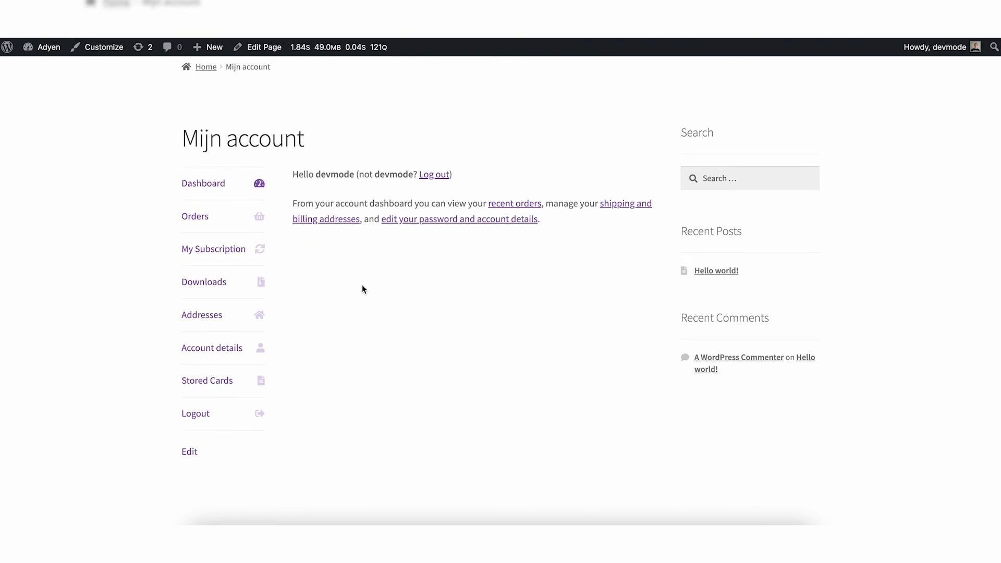
pyautogui.moveTo(214, 249)
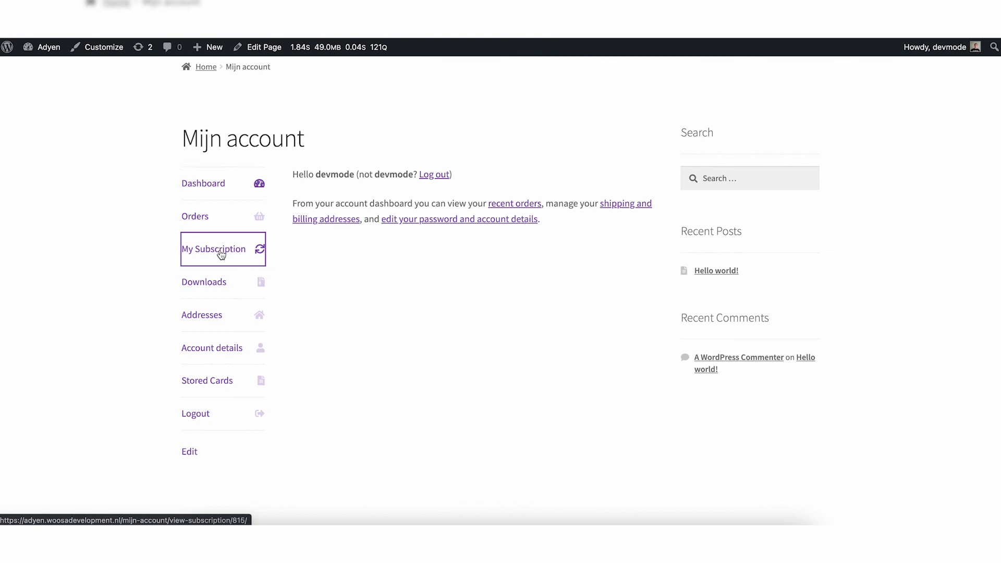
pyautogui.moveTo(392, 306)
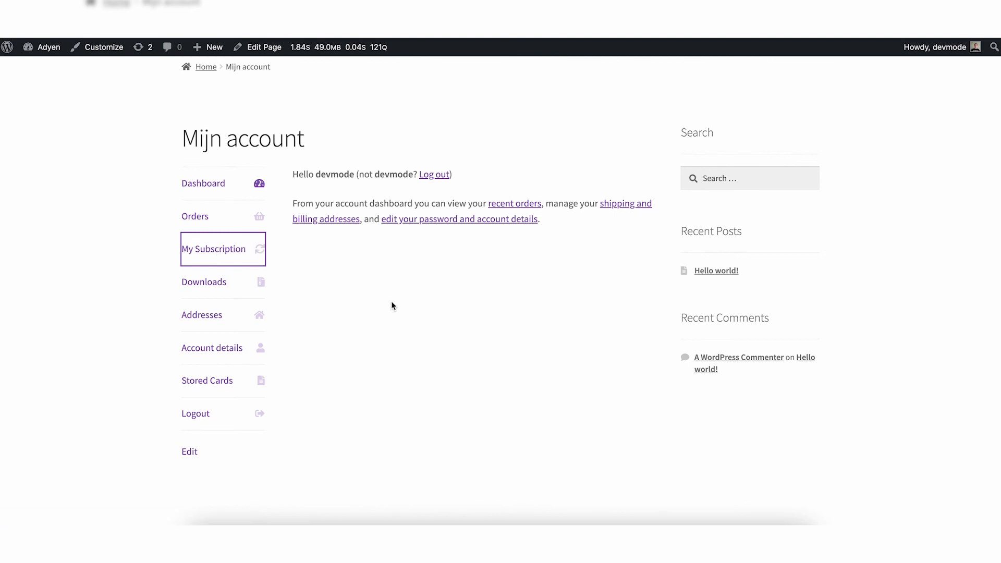
# - View subscription #815 in My Account, showing Active status and iDEAL payment via Adyen
pyautogui.click(214, 250)
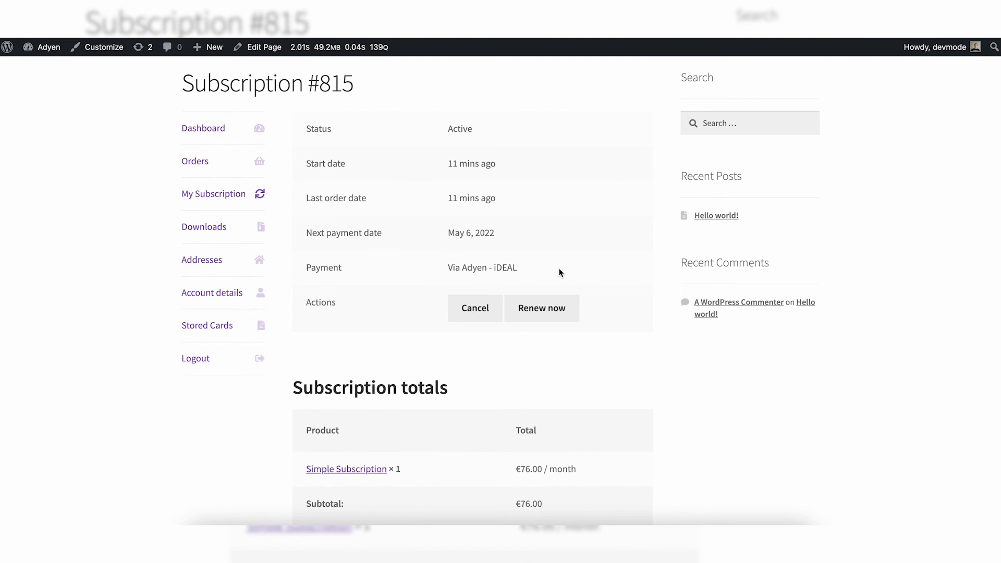
pyautogui.scroll(-3)
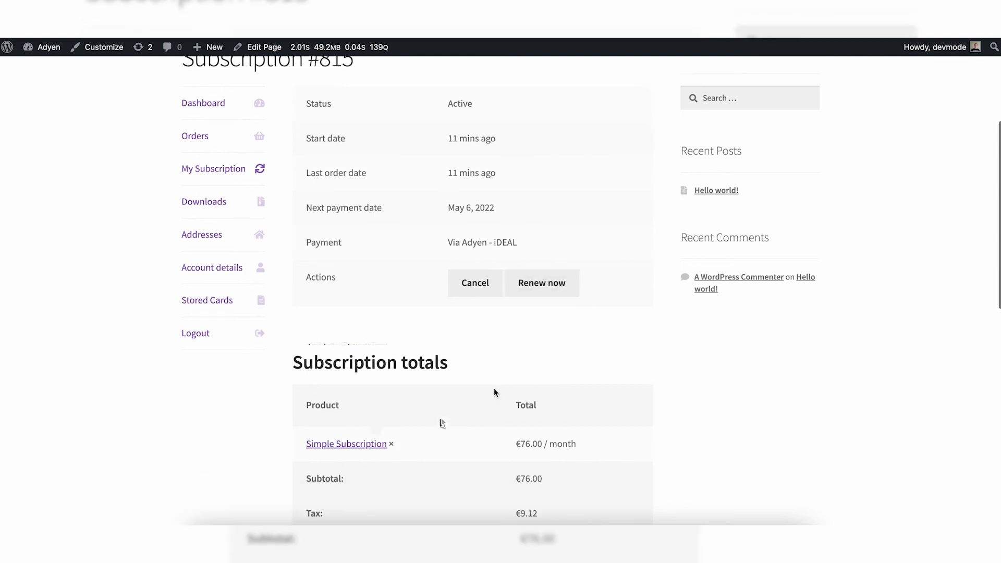
pyautogui.scroll(-3)
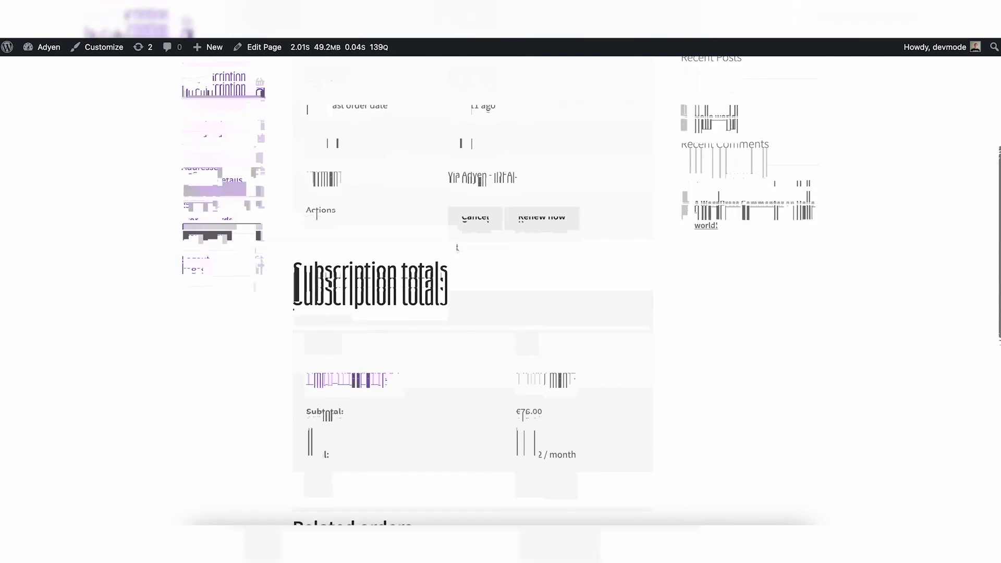